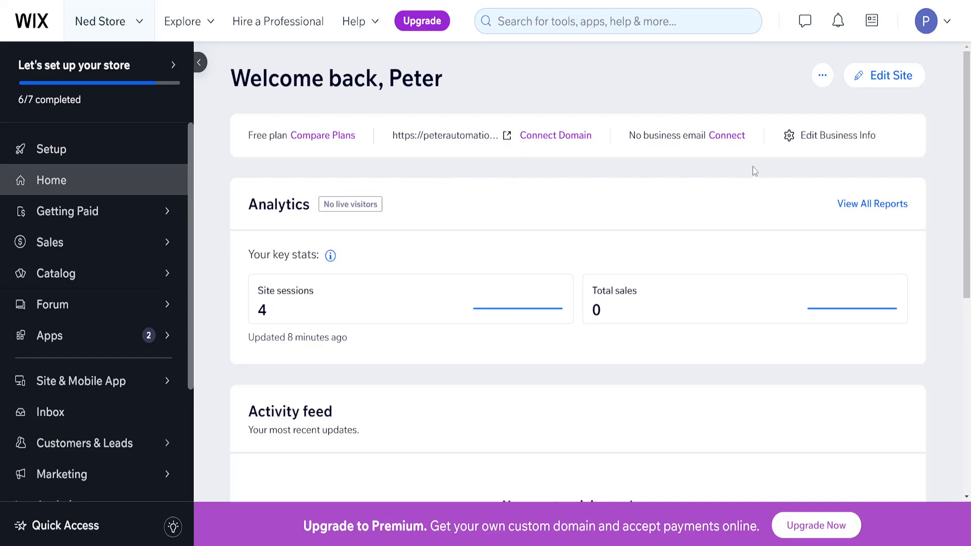
pyautogui.moveTo(748, 101)
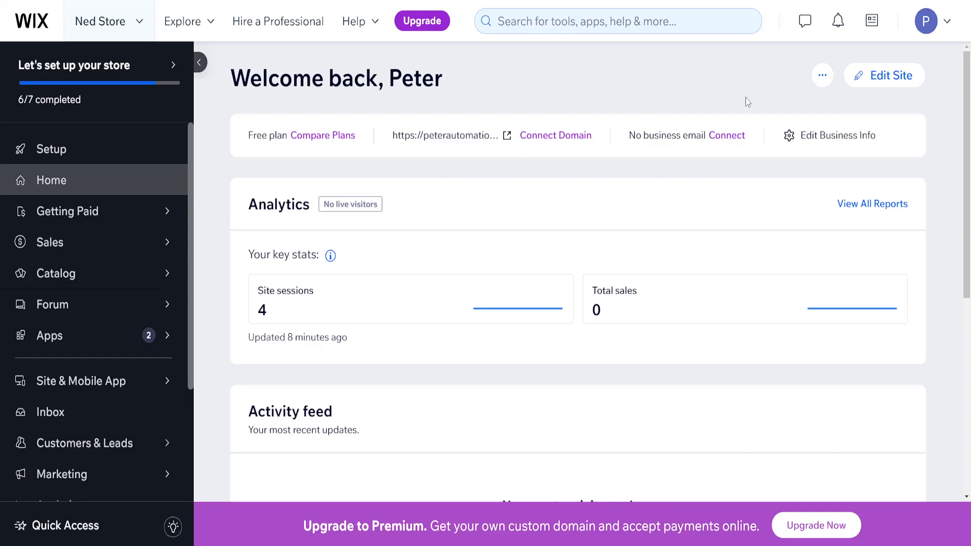
pyautogui.moveTo(823, 75)
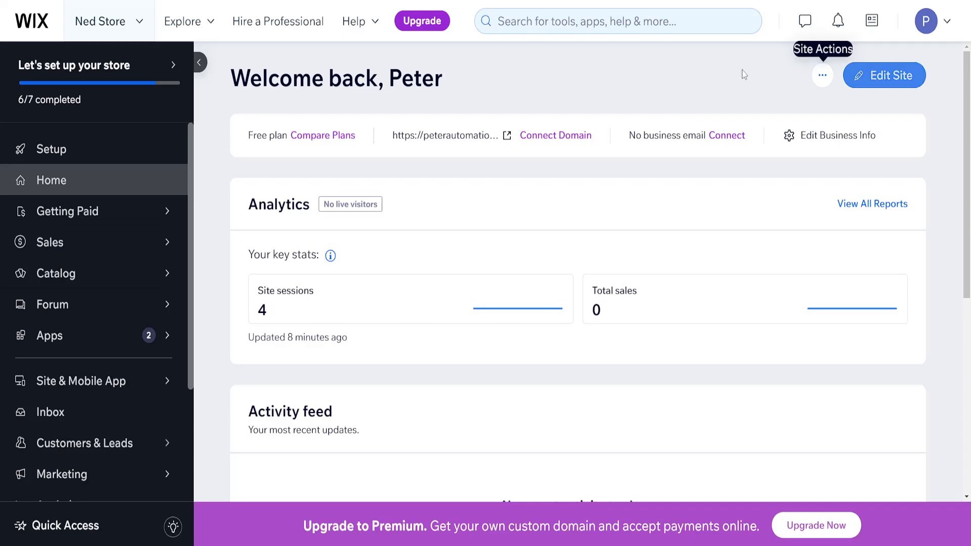
# Open the Ned Store site in the Wix Editor from the dashboard.
pyautogui.click(885, 75)
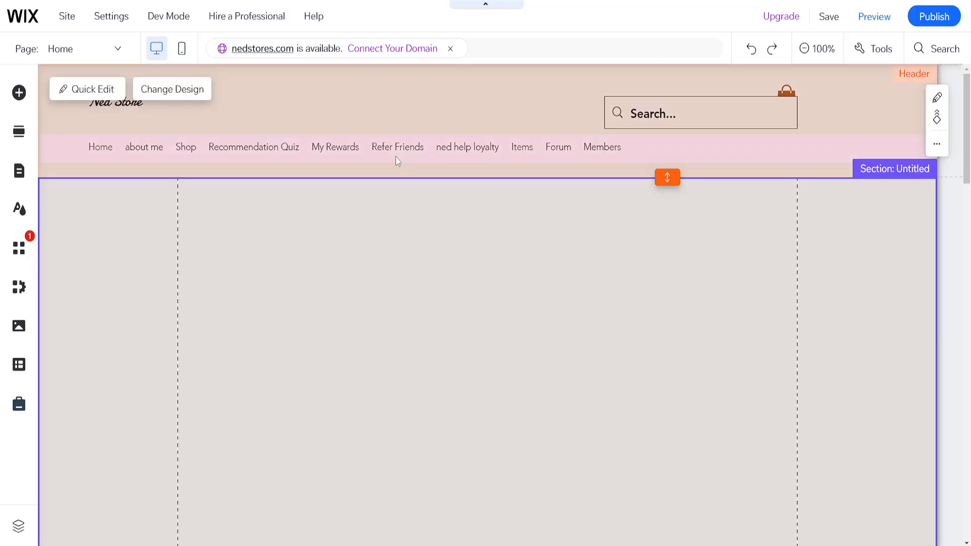
pyautogui.moveTo(331, 152)
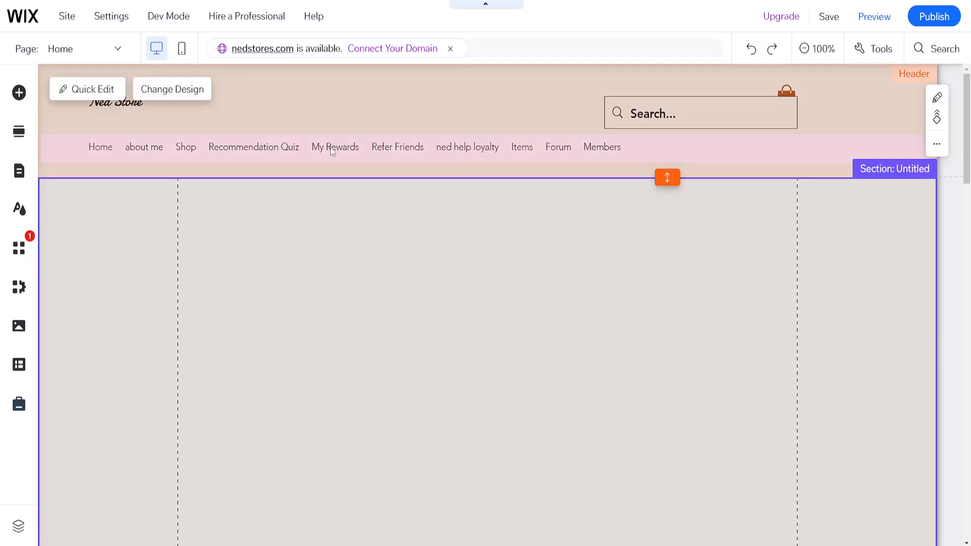
pyautogui.moveTo(19, 93)
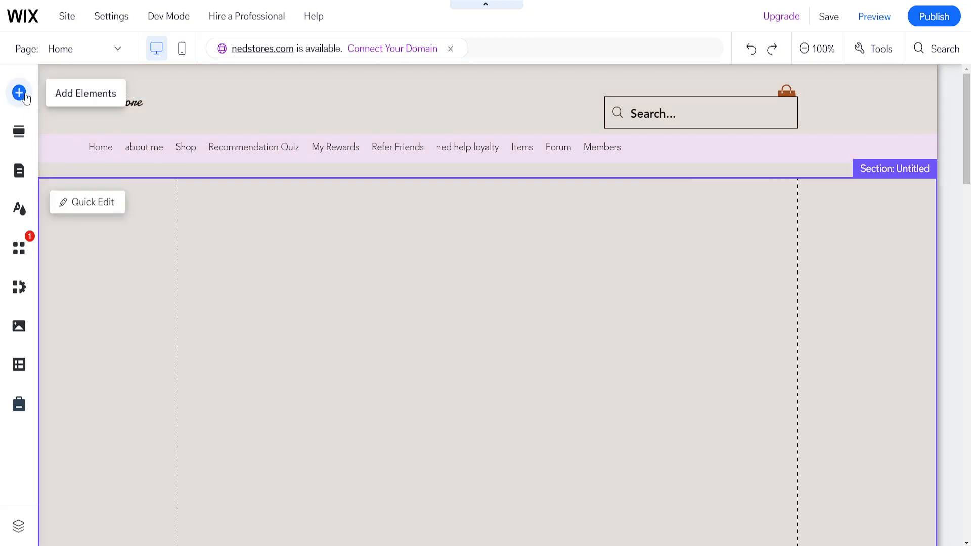
# Open Add Elements, browse Decorative, then return to the Text options.
pyautogui.click(19, 93)
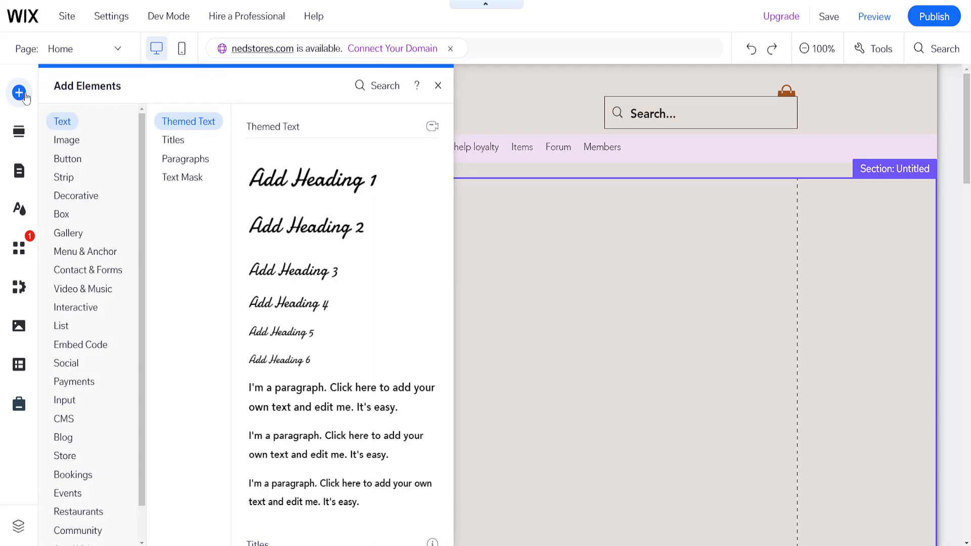
pyautogui.click(75, 196)
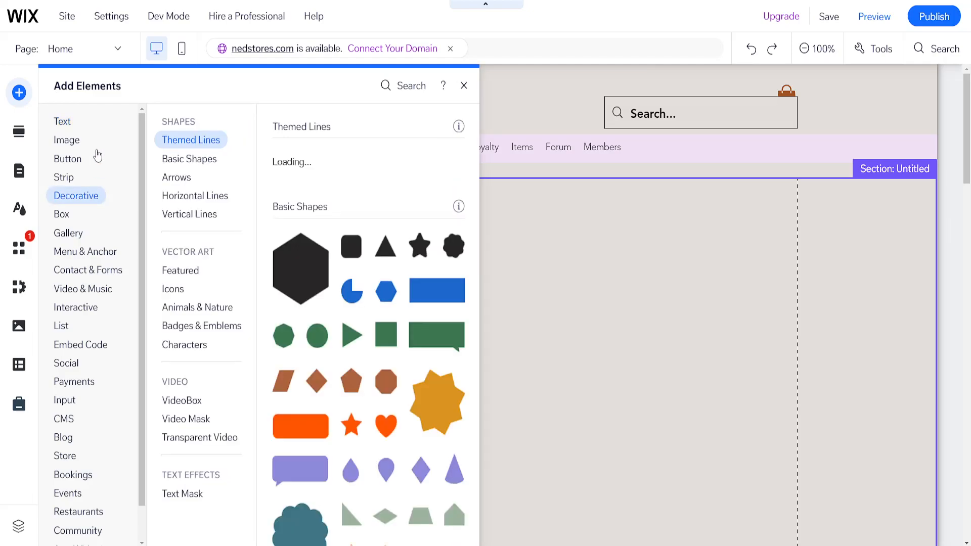
pyautogui.click(62, 121)
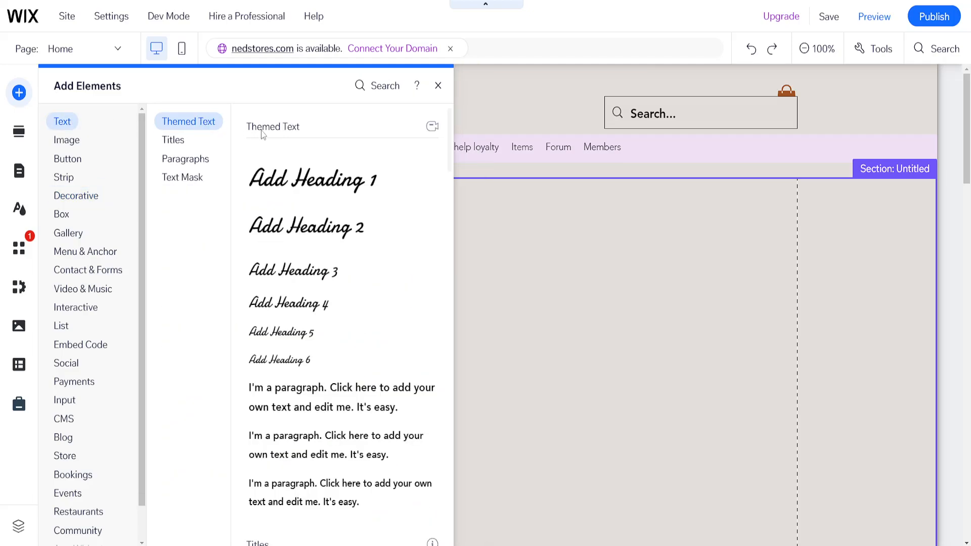
pyautogui.moveTo(321, 271)
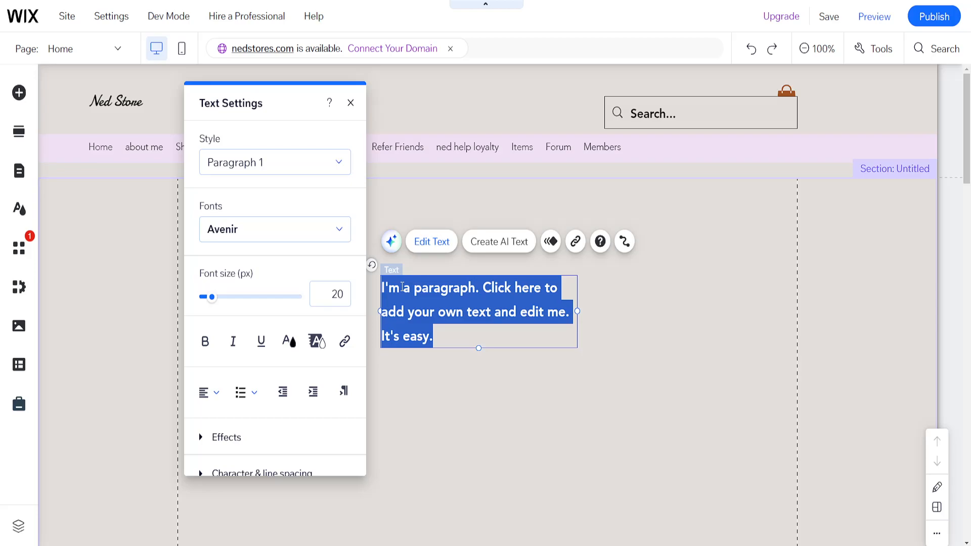
# Change the paragraph to 'click this text' and open its link settings.
pyautogui.write('click this')
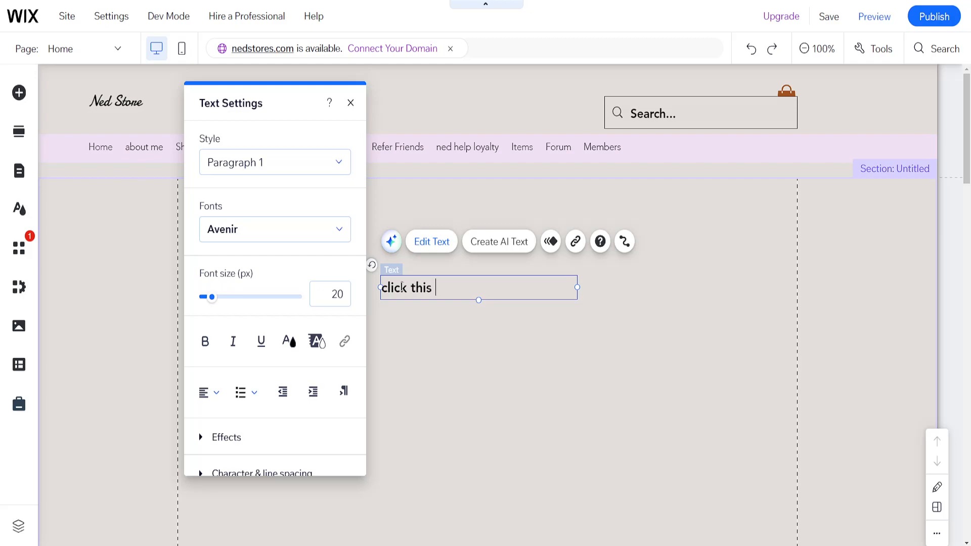
pyautogui.write('text')
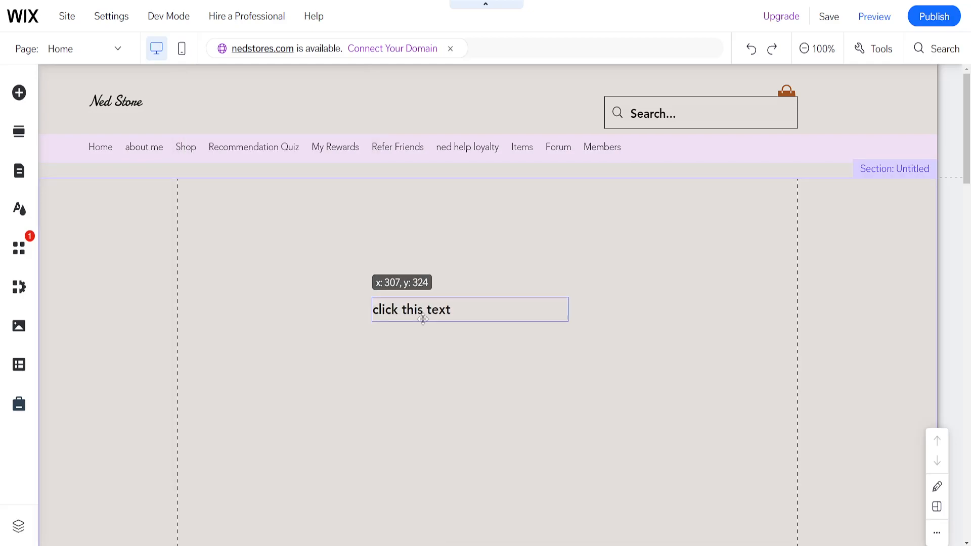
pyautogui.click(411, 309)
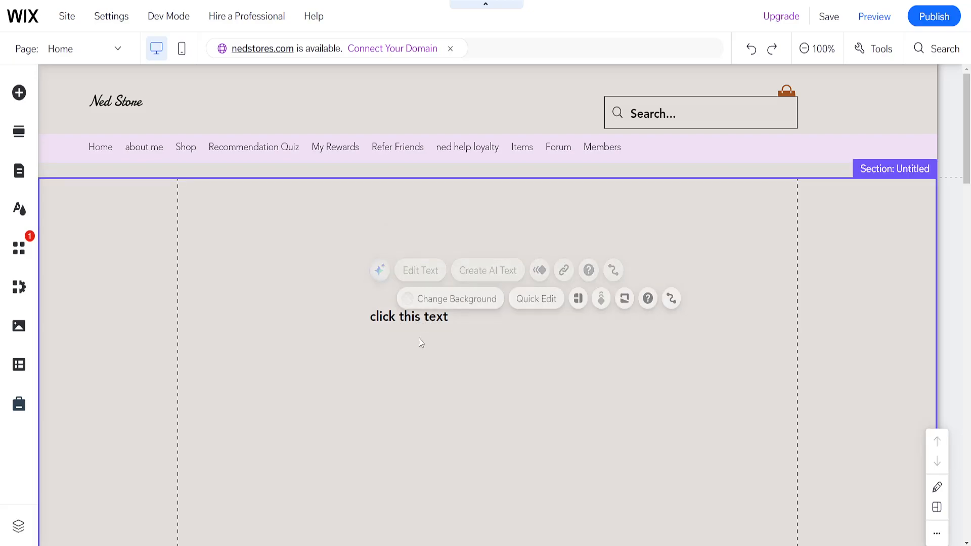
pyautogui.click(409, 317)
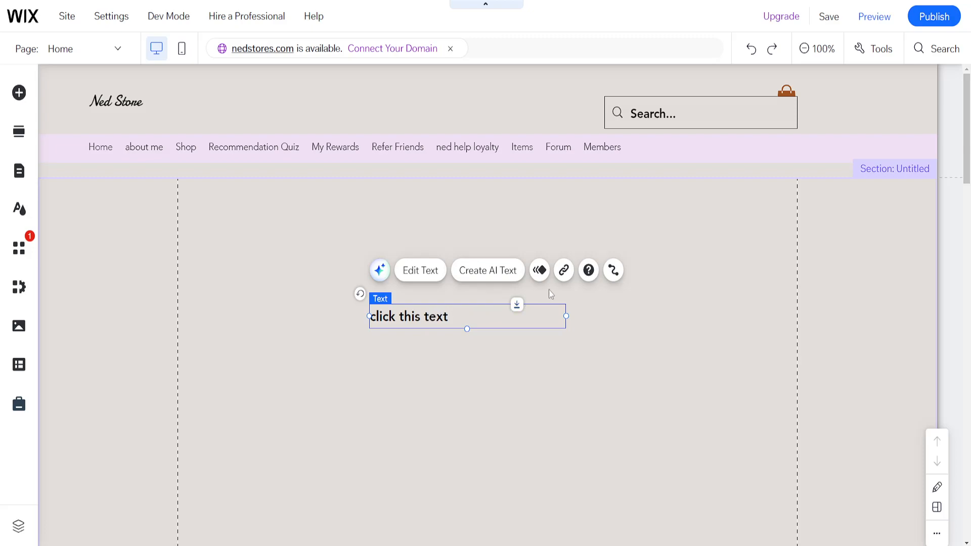
pyautogui.moveTo(564, 270)
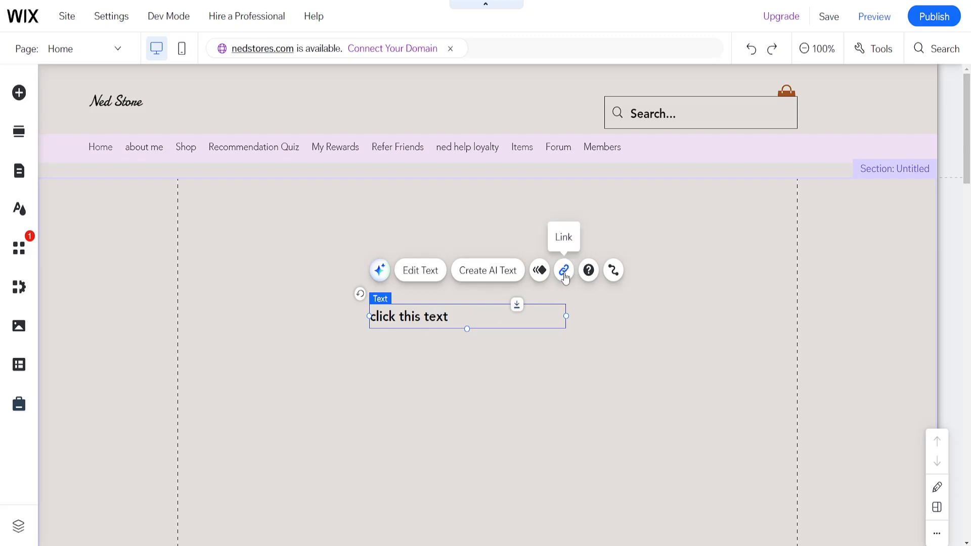
pyautogui.click(563, 270)
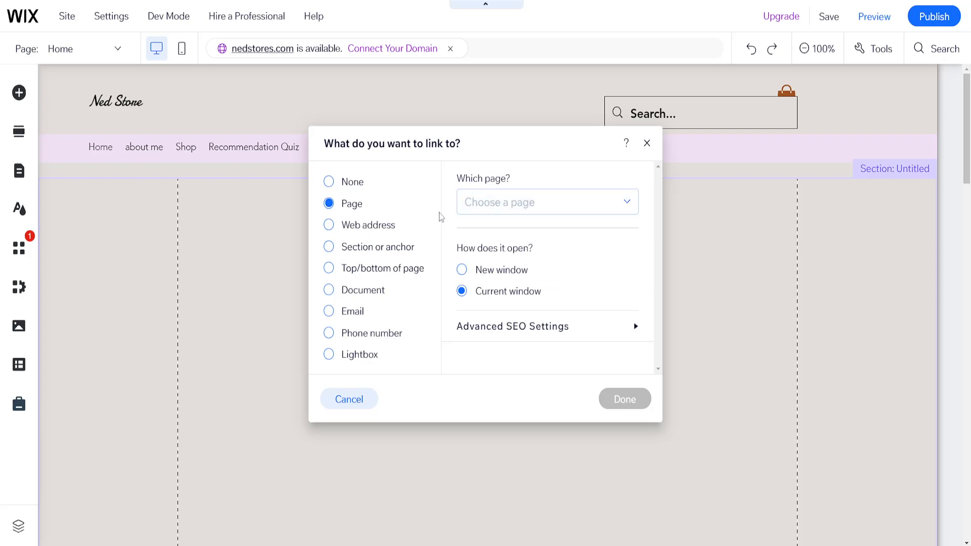
pyautogui.moveTo(535, 202)
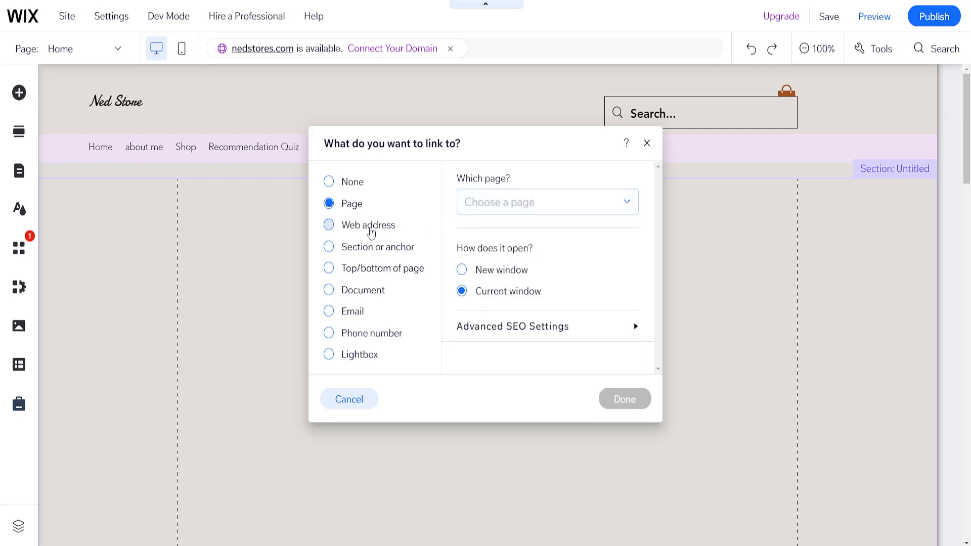
pyautogui.click(329, 225)
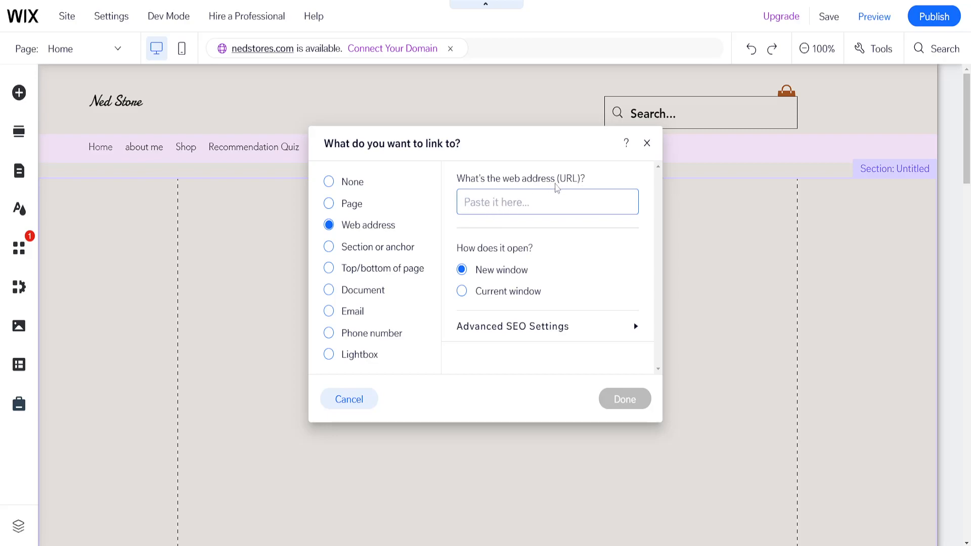
pyautogui.rightClick(547, 202)
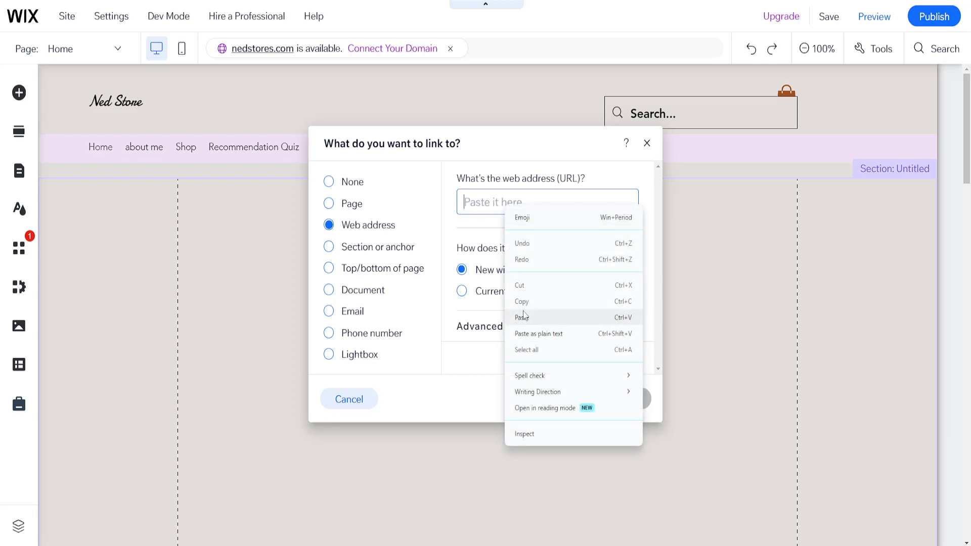
pyautogui.click(522, 318)
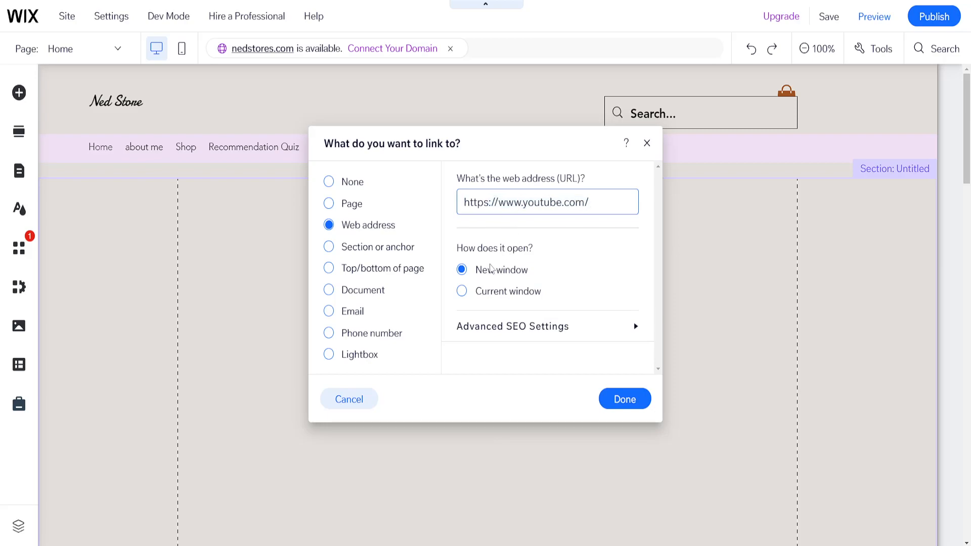
pyautogui.moveTo(501, 281)
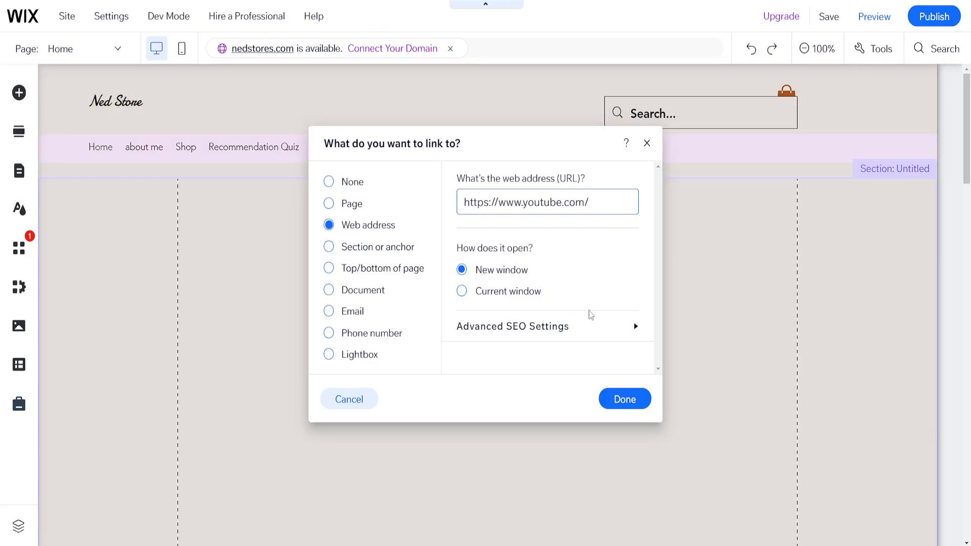
pyautogui.click(624, 398)
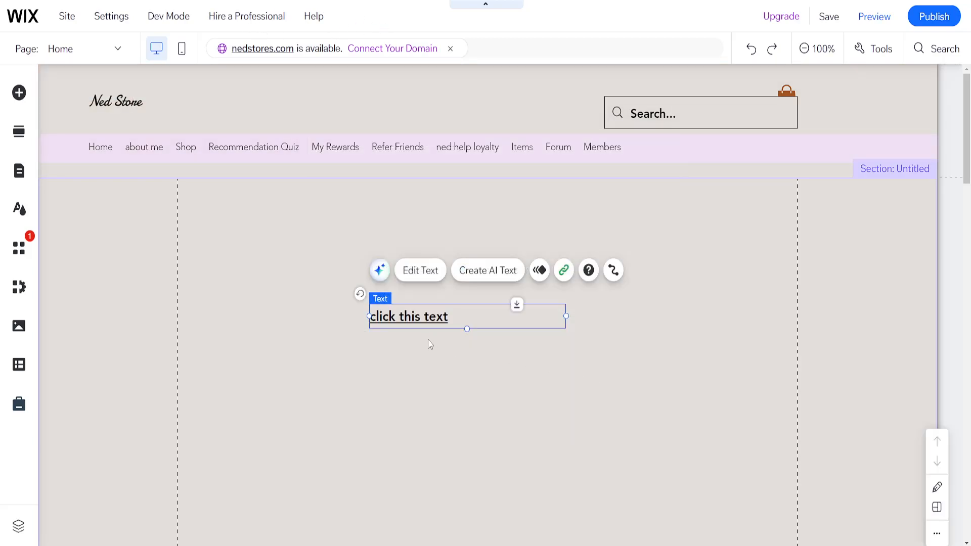
pyautogui.moveTo(519, 341)
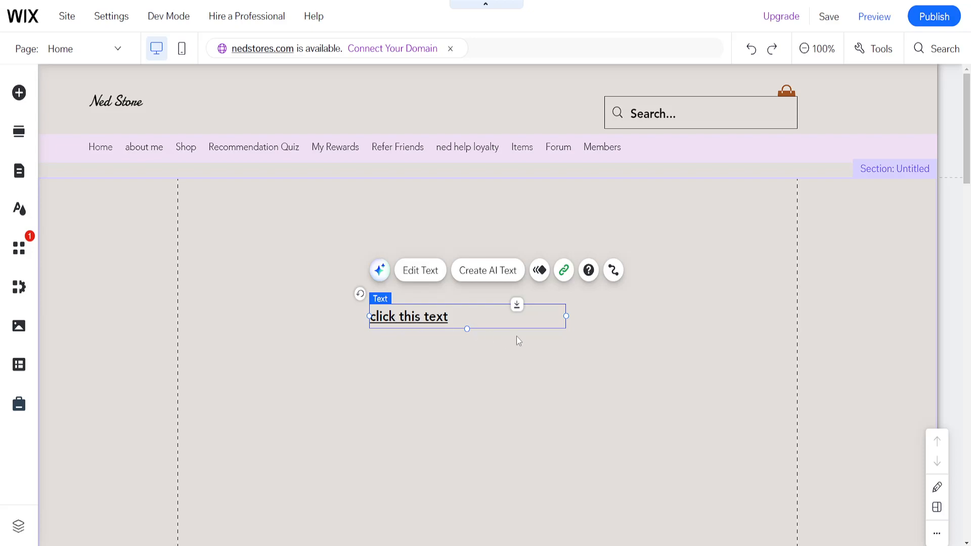
pyautogui.click(804, 207)
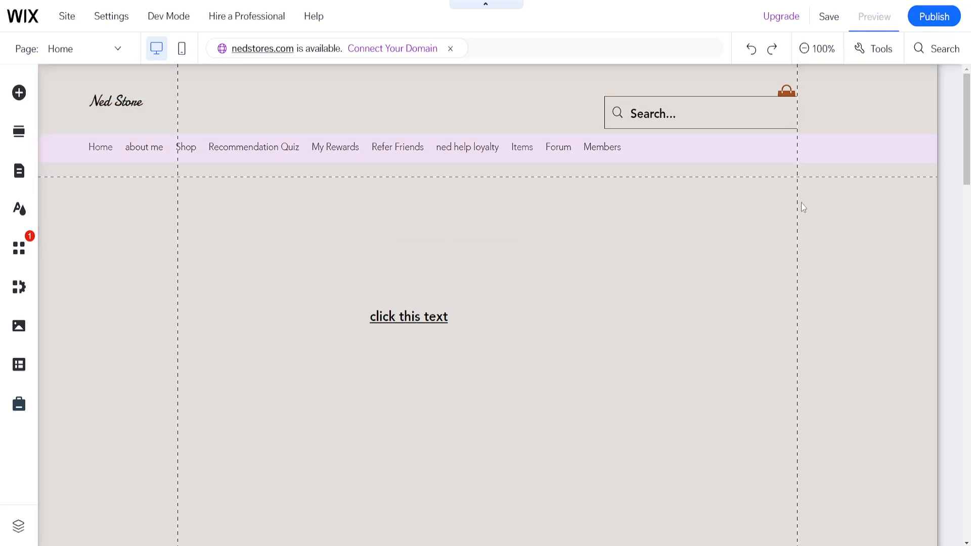
# Preview the page to see the underlined 'click this text' link.
pyautogui.click(874, 17)
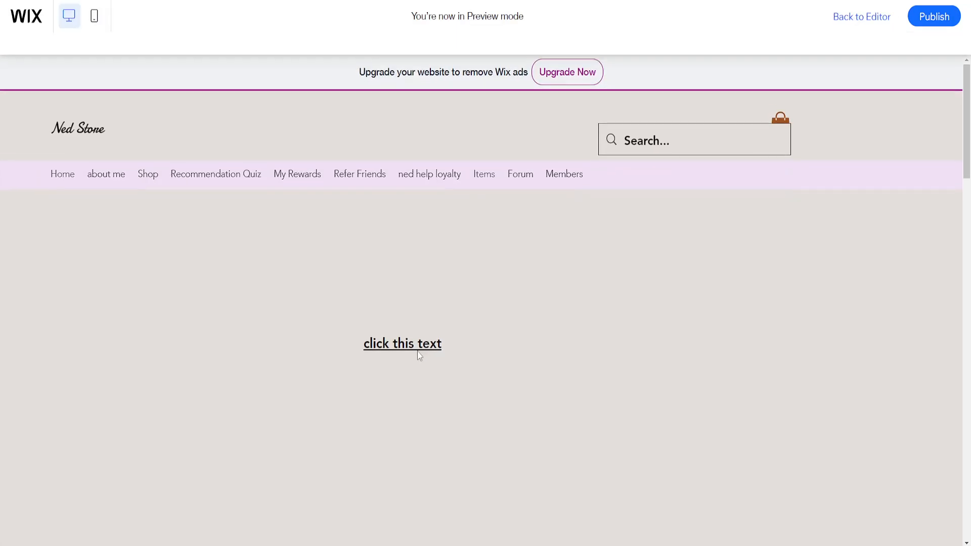
pyautogui.scroll(3)
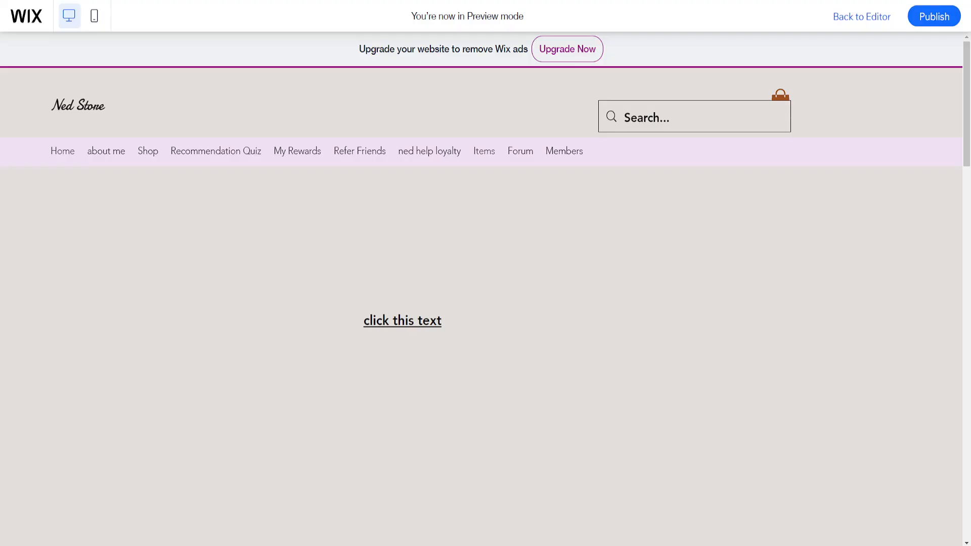
pyautogui.moveTo(734, 170)
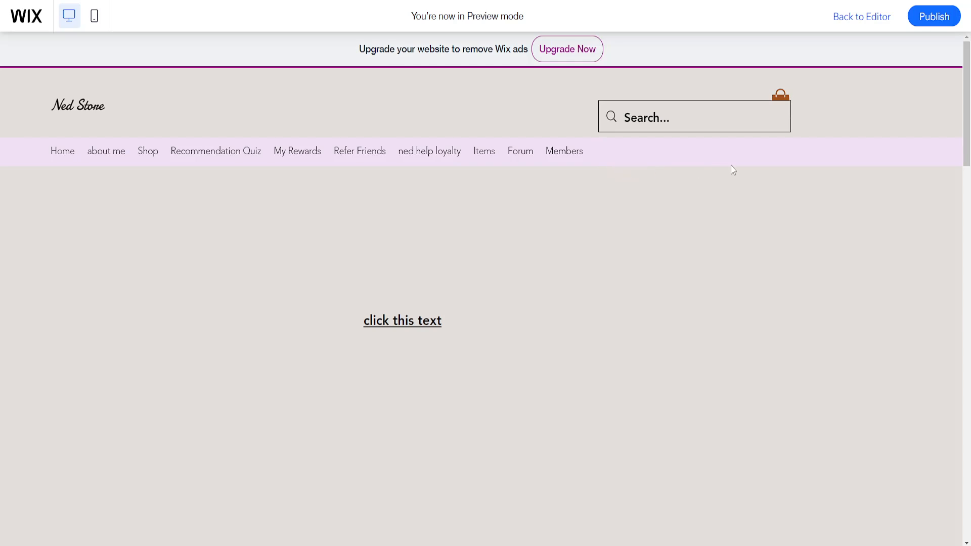
pyautogui.moveTo(712, 158)
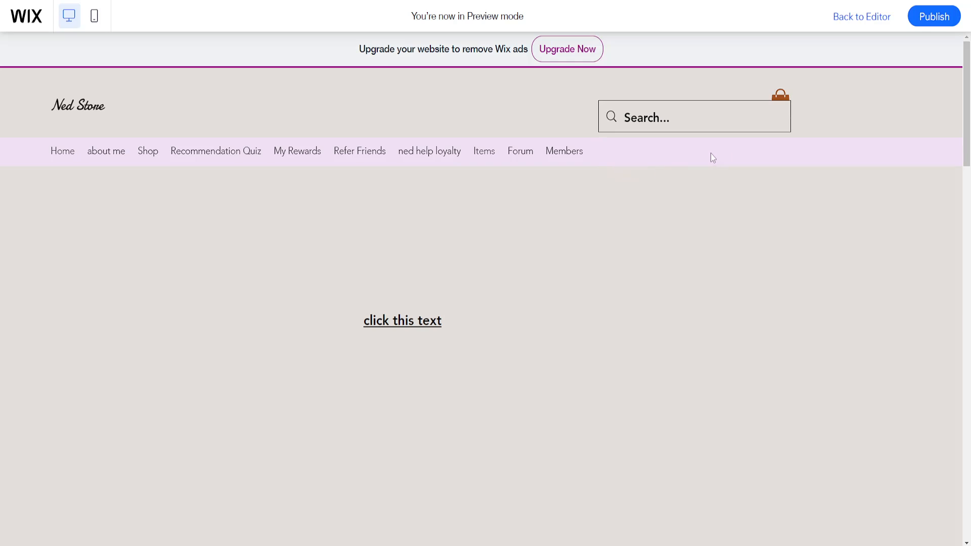